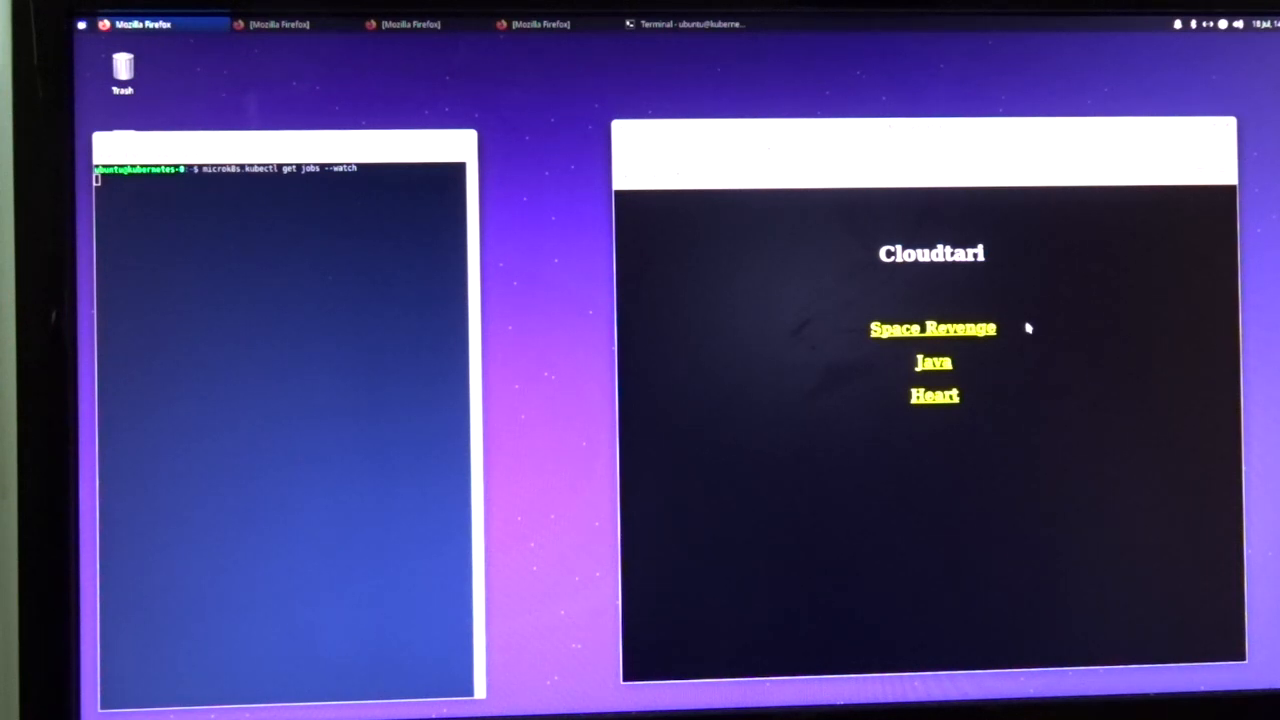
mouse_move(1040, 412)
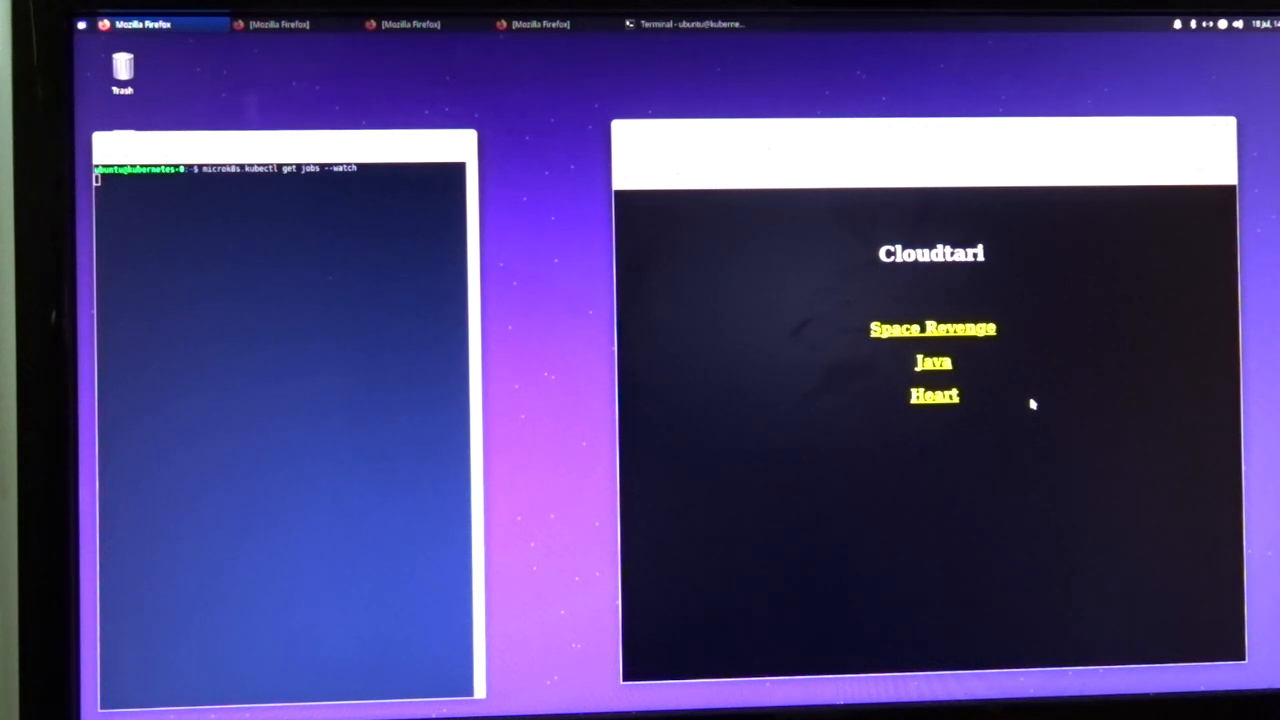
mouse_move(980, 340)
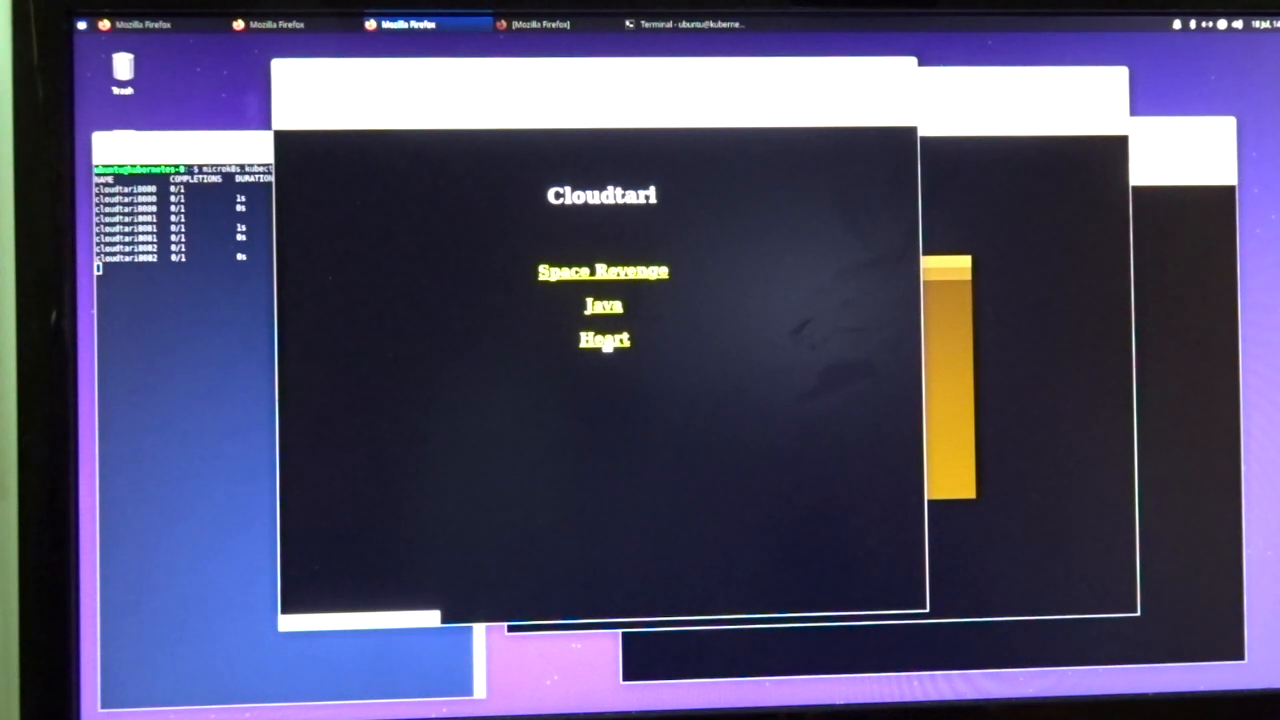
Step: Start Heart in the third window, then attempt Space Revenge in a fourth, which fails with Server Full
click(604, 338)
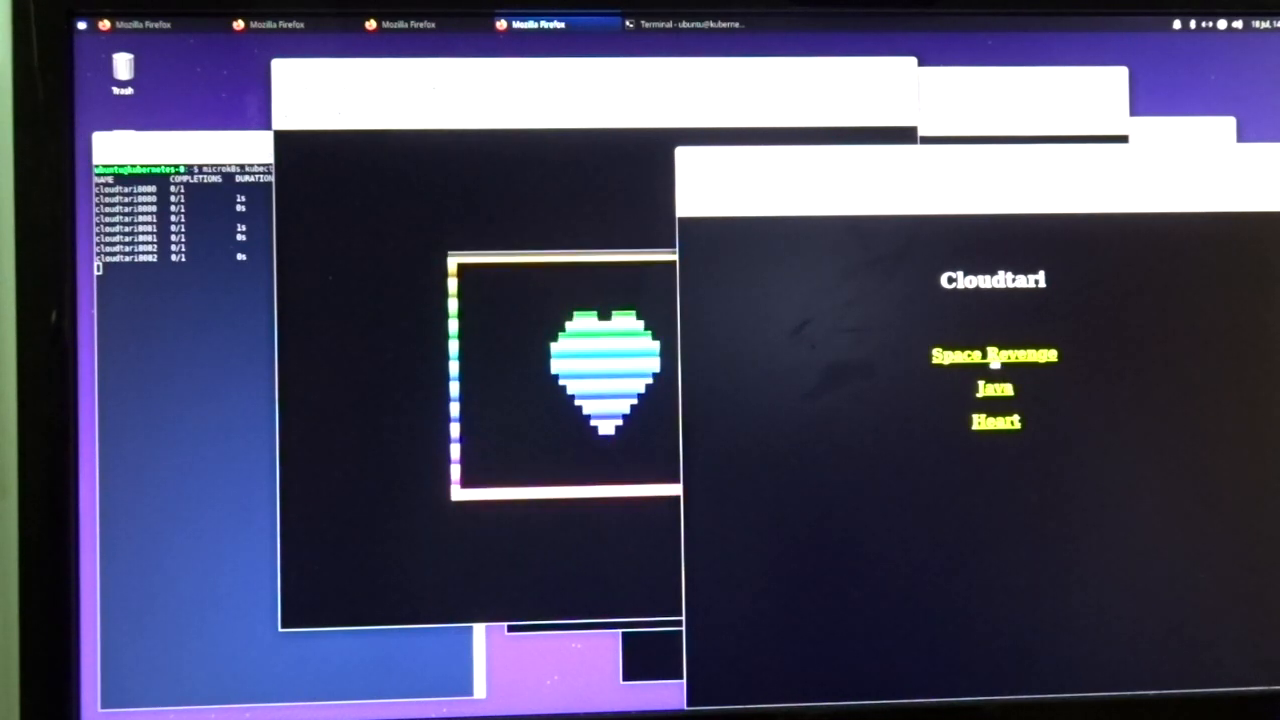
click(992, 354)
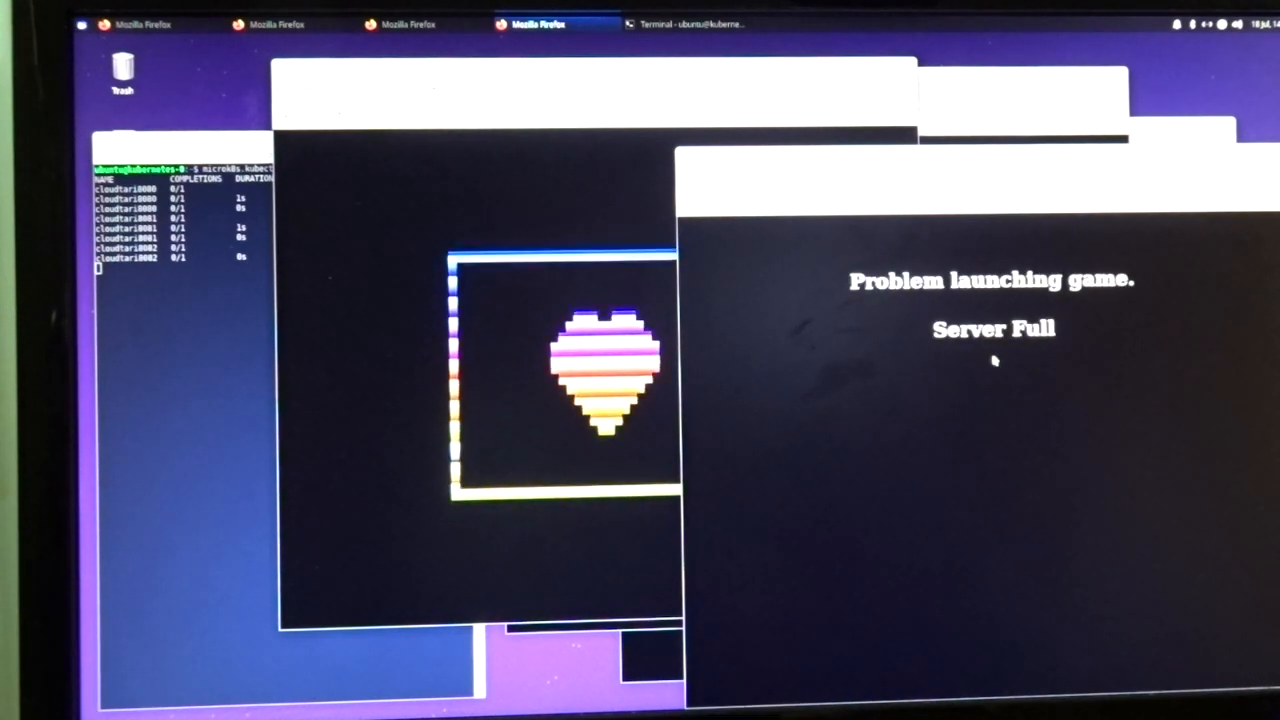